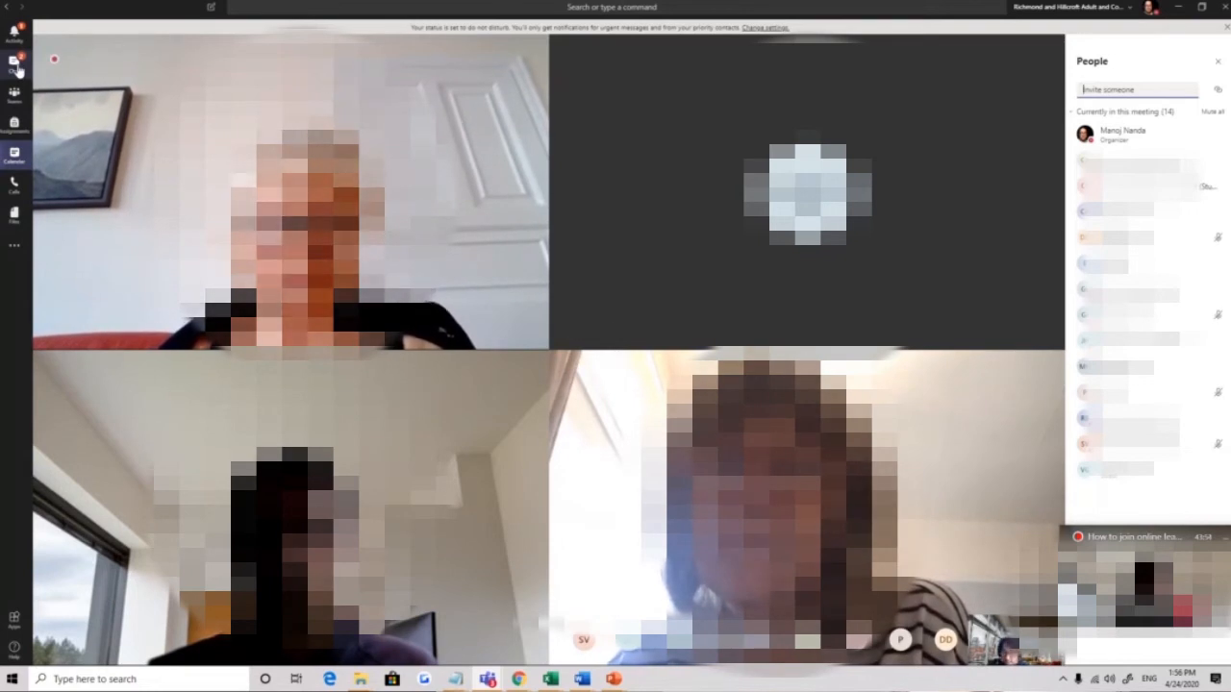
Step: Leave the running meeting for the Teams grid of joined teams
left_click(14, 94)
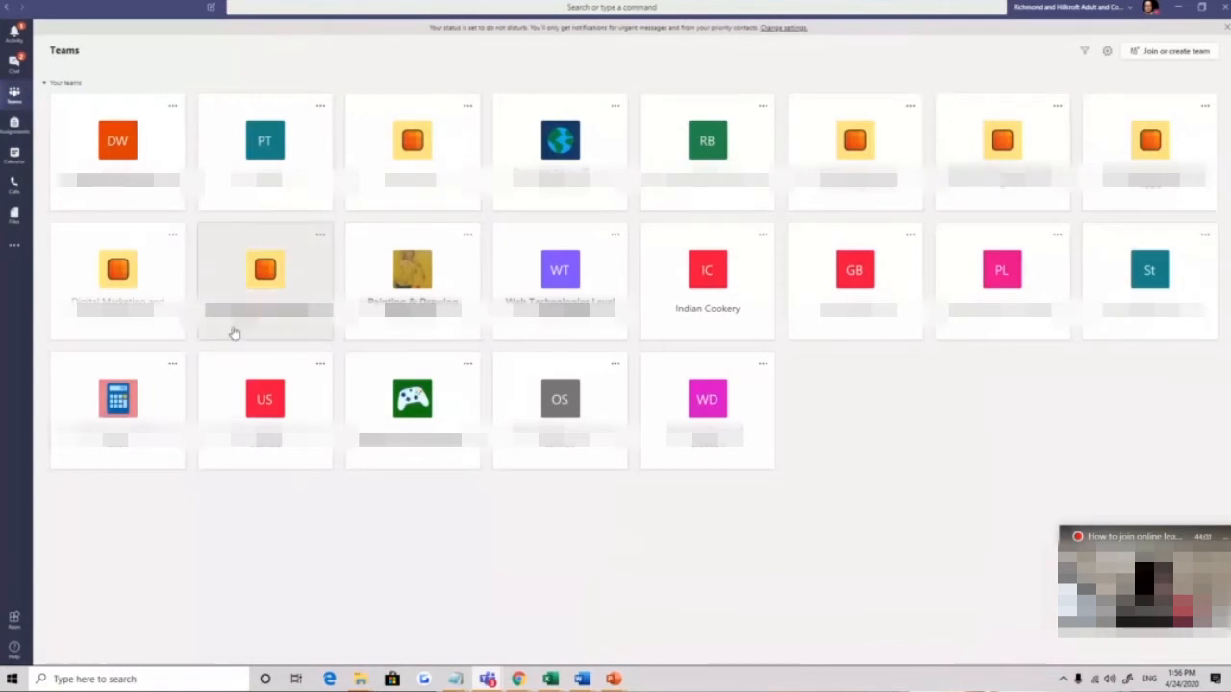
mouse_move(433, 289)
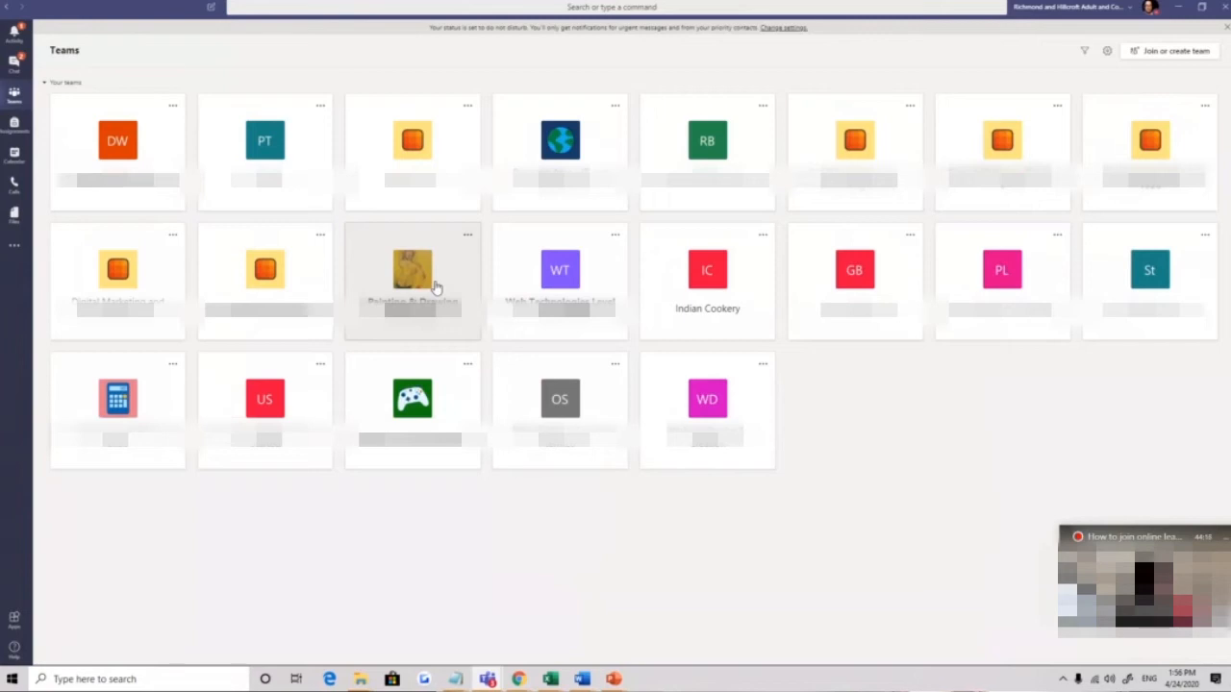
mouse_move(82, 234)
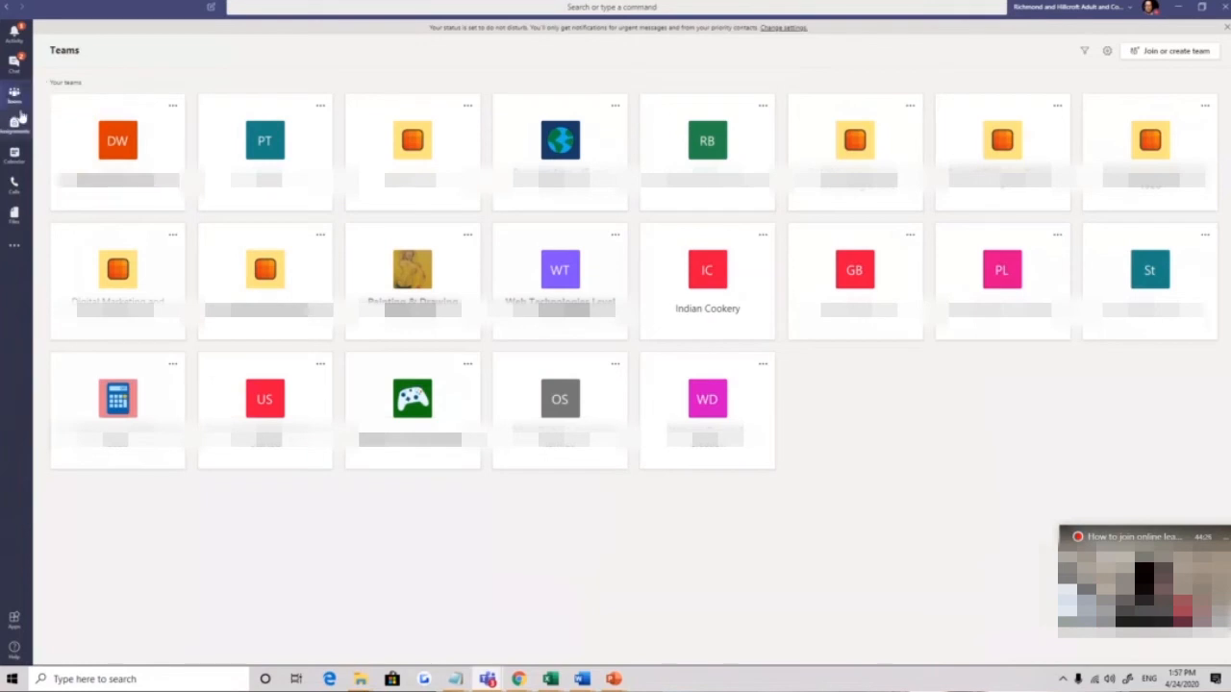
mouse_move(461, 127)
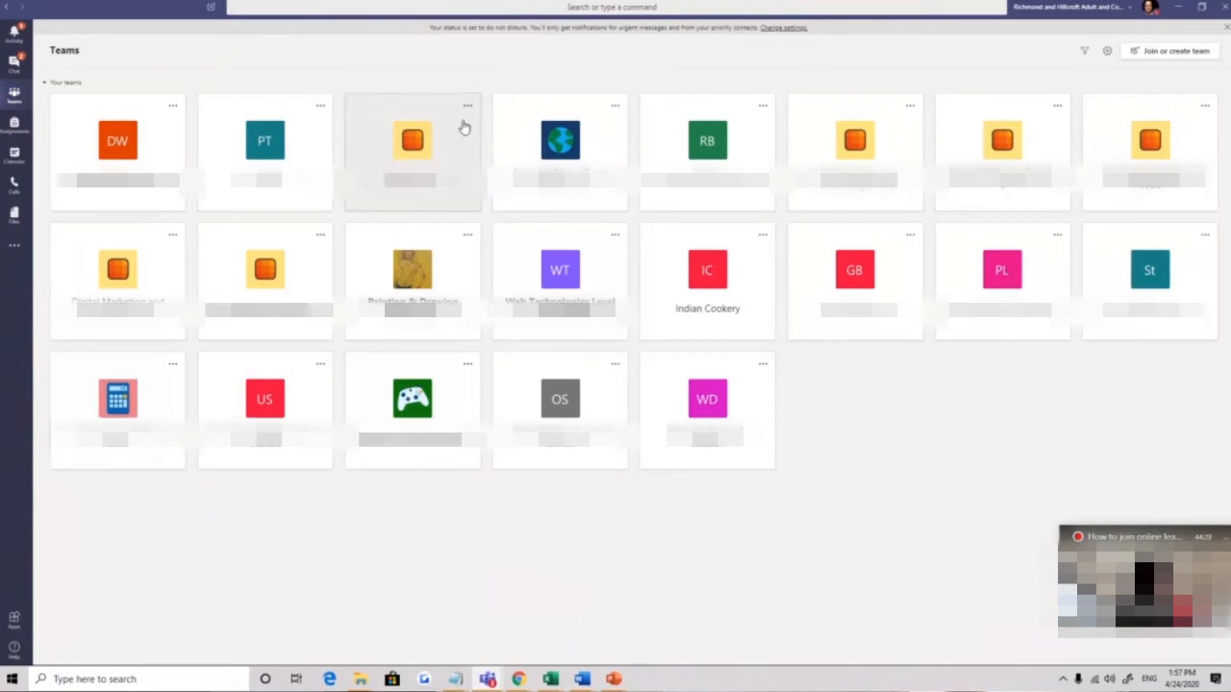
mouse_move(865, 441)
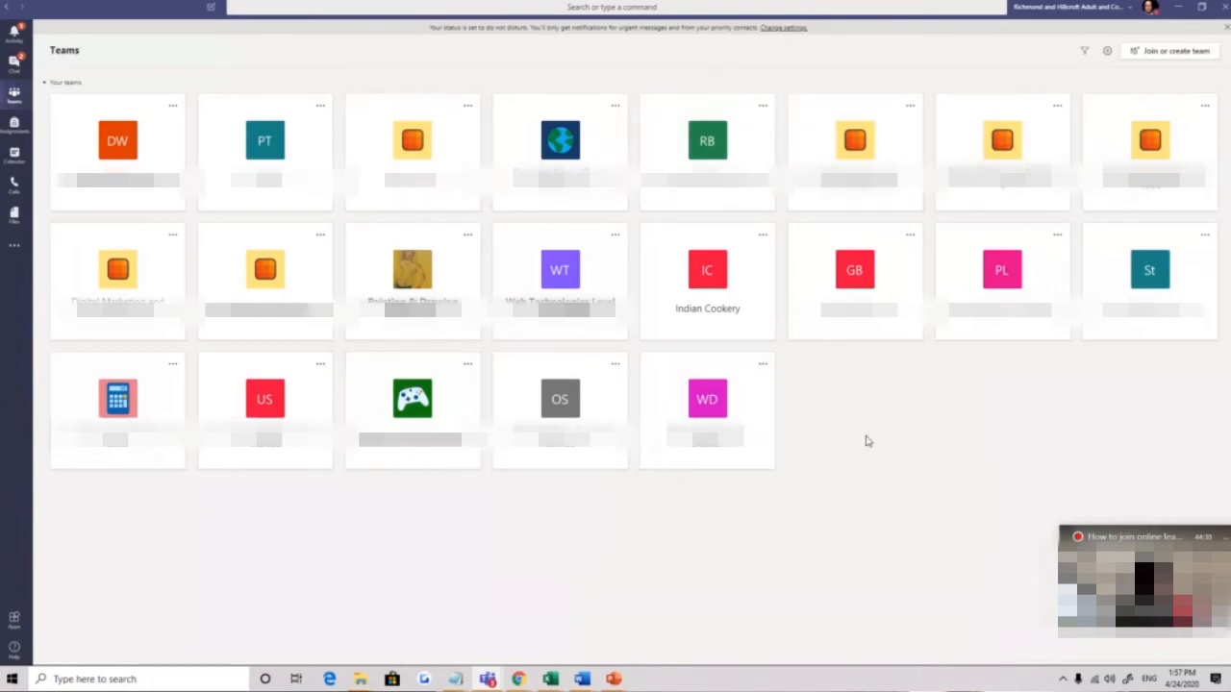
mouse_move(864, 424)
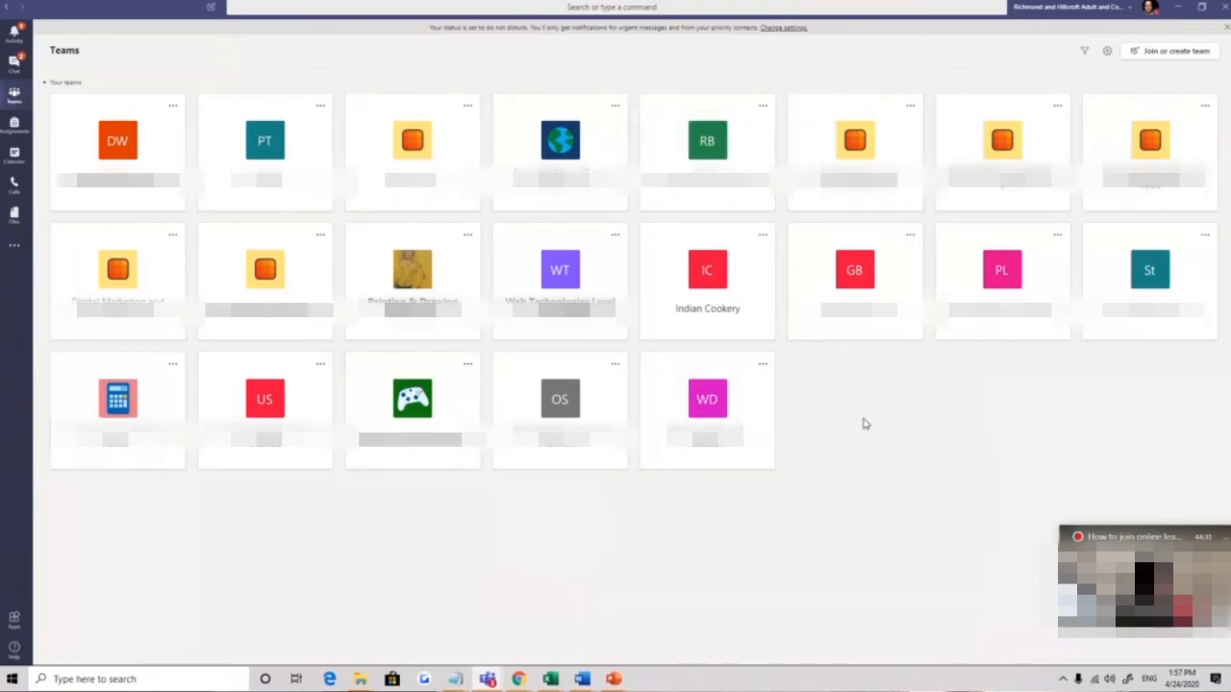
mouse_move(1004, 417)
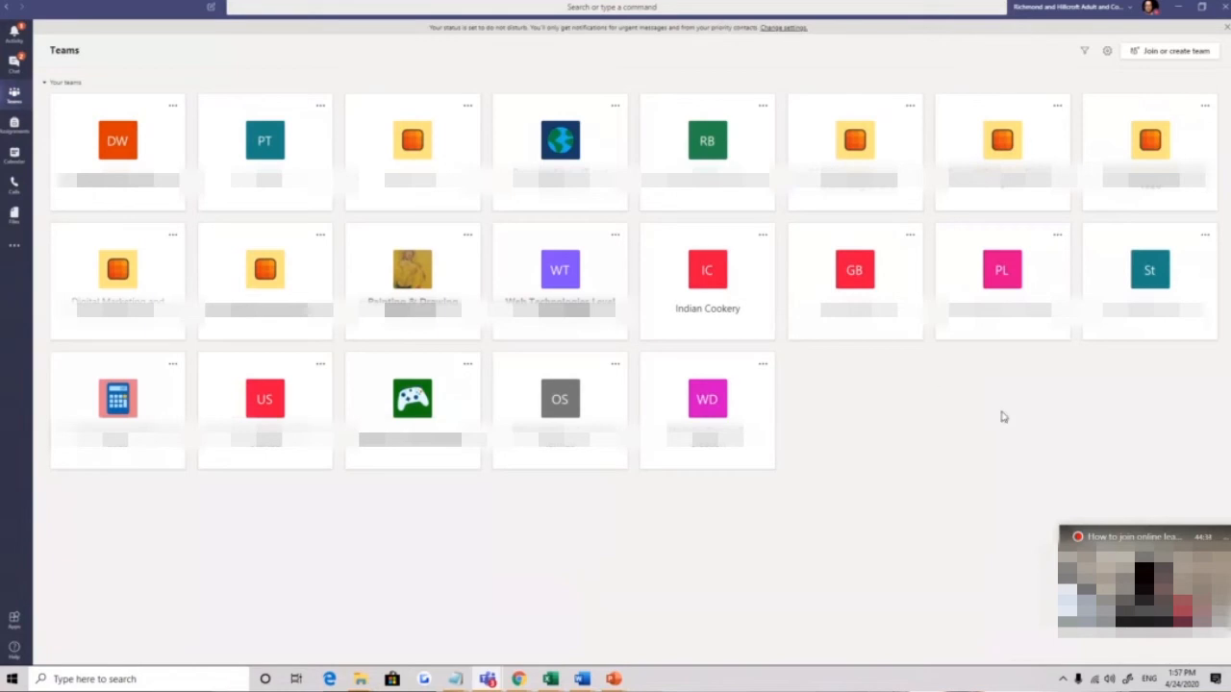
Step: Open the Indian Cookery team tile to view its General channel posts
left_click(707, 278)
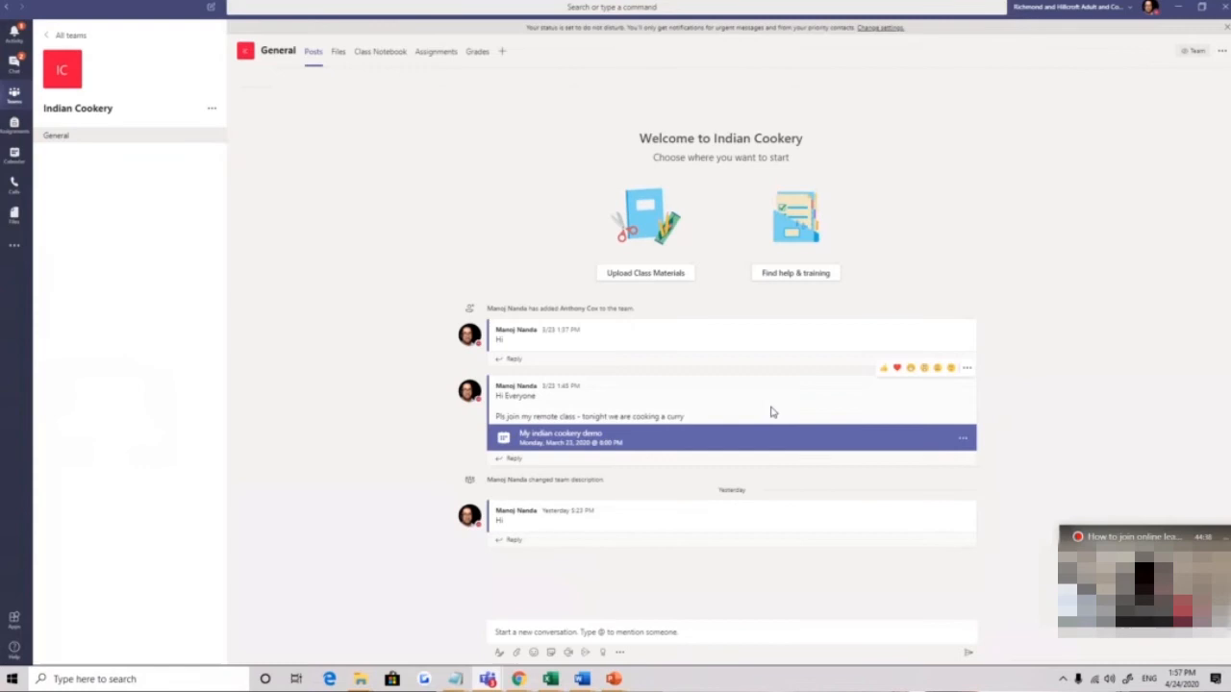
mouse_move(556, 286)
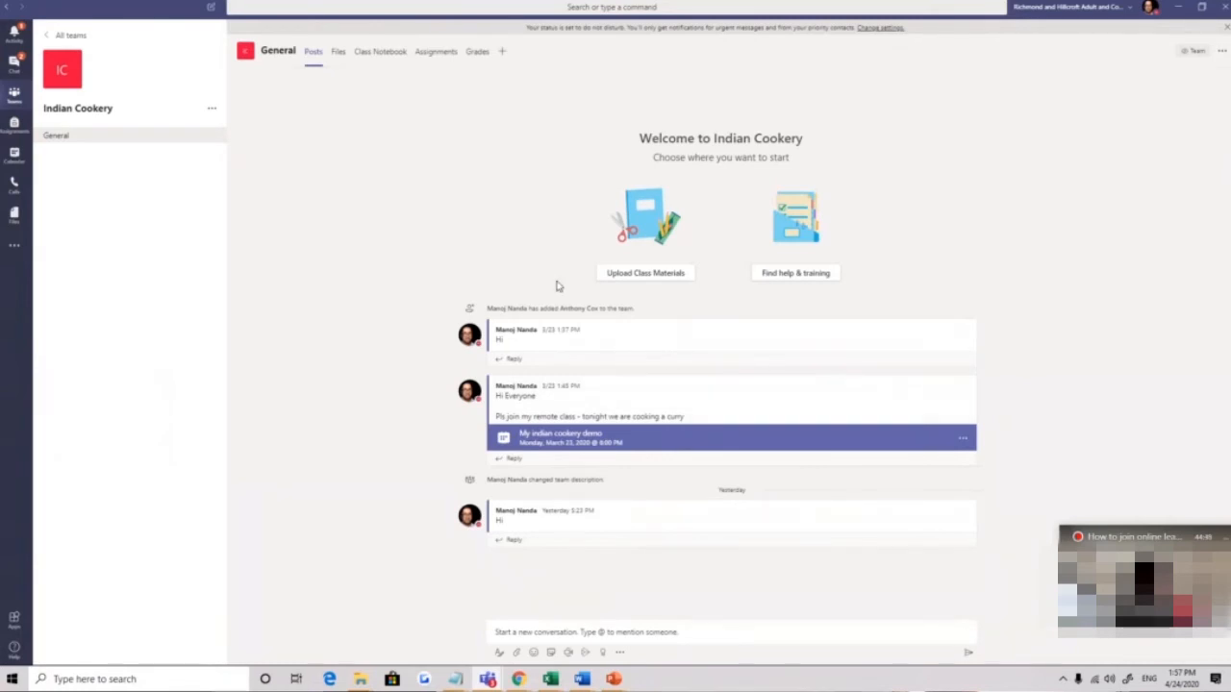
mouse_move(692, 475)
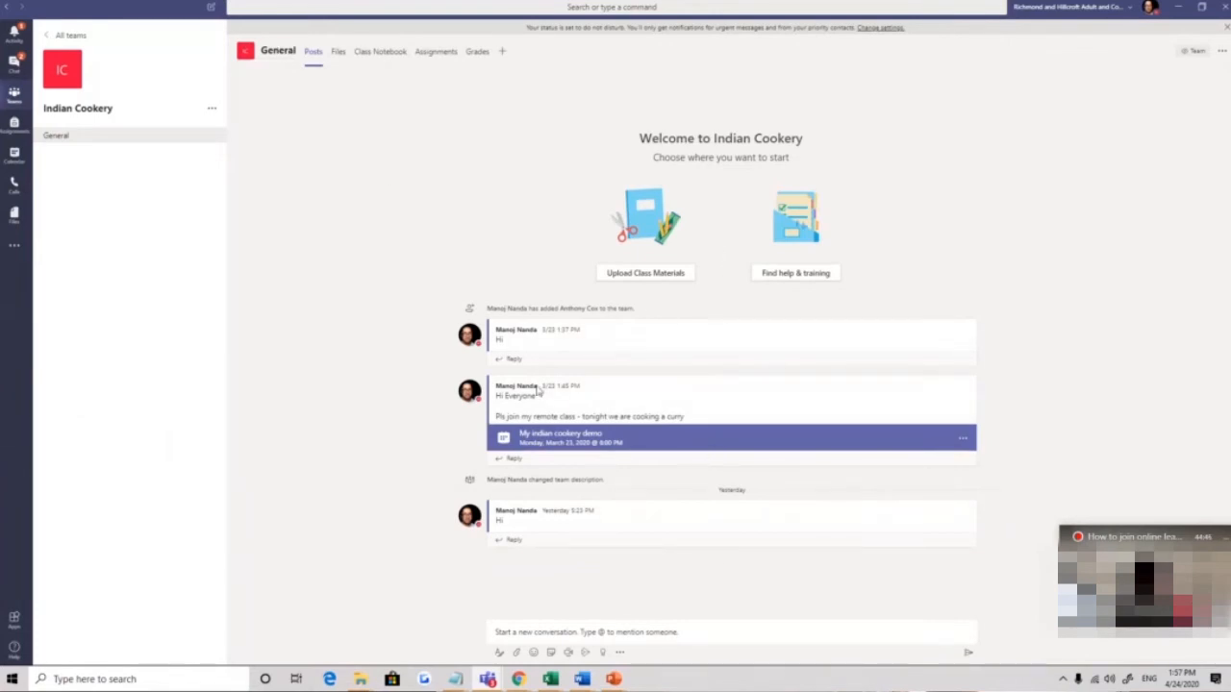
mouse_move(538, 391)
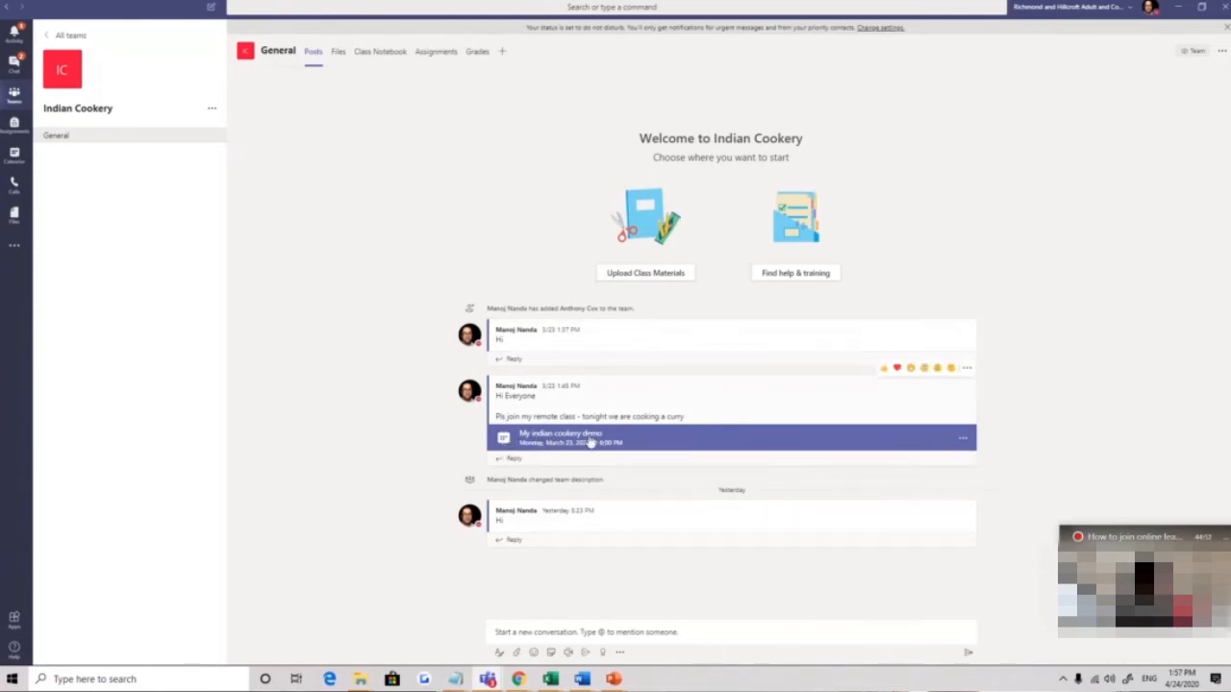
mouse_move(645, 450)
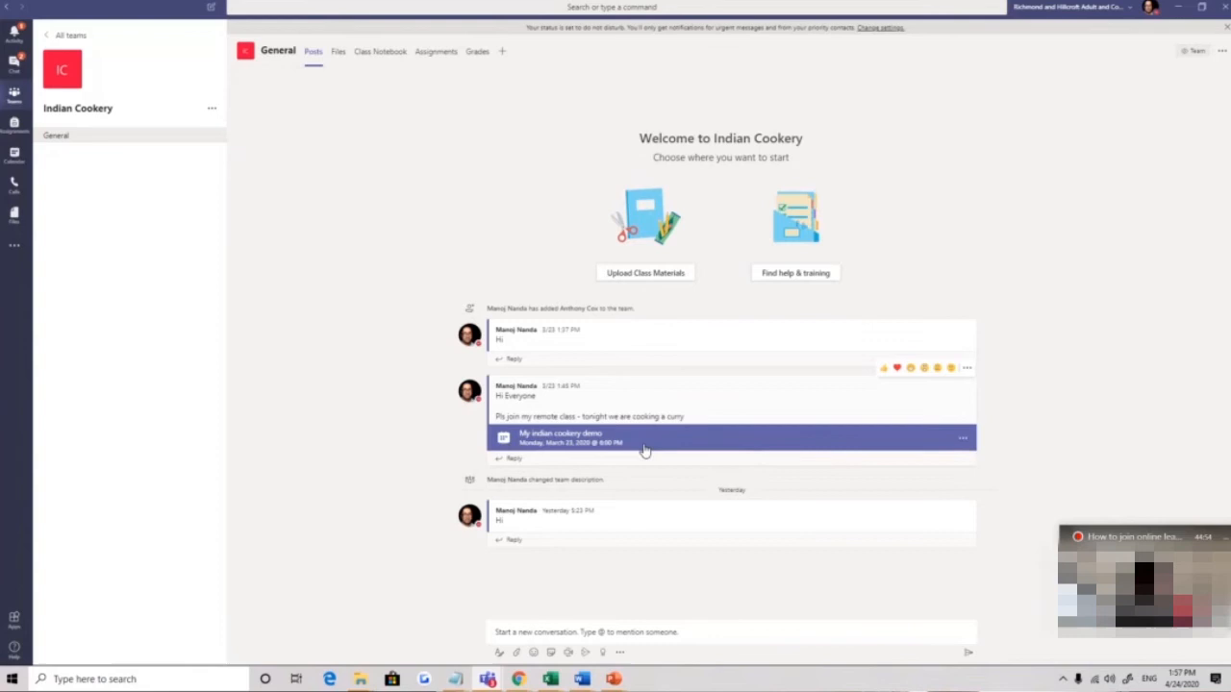
mouse_move(631, 459)
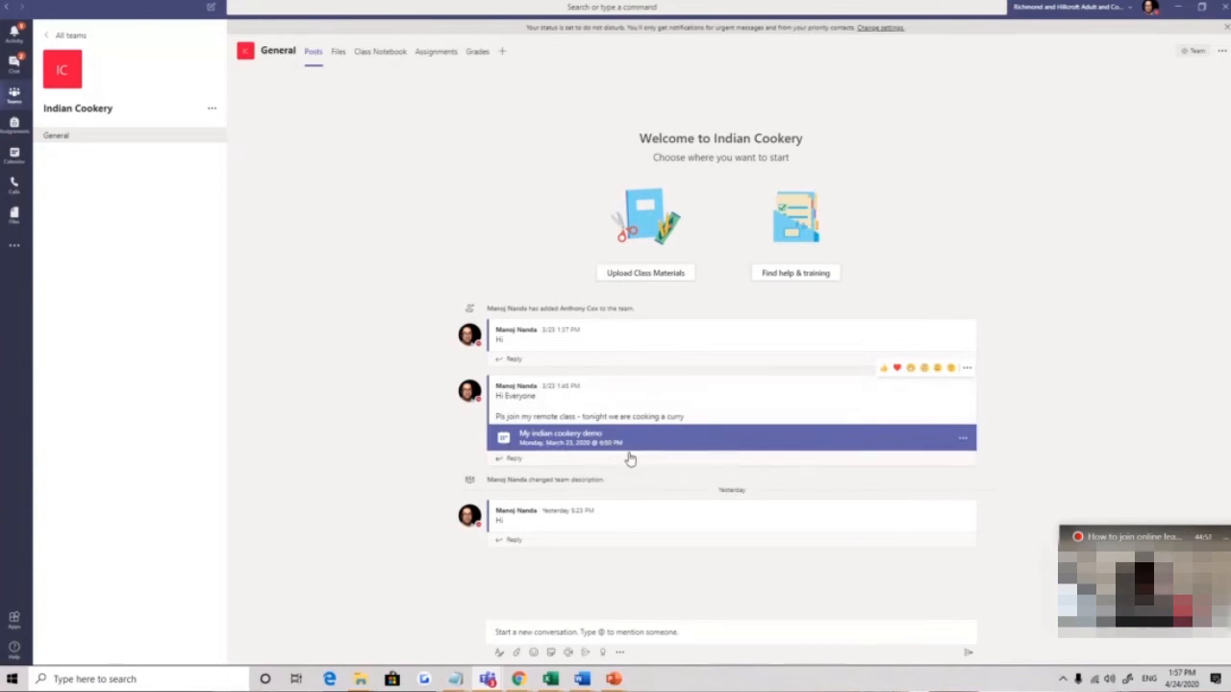
mouse_move(588, 310)
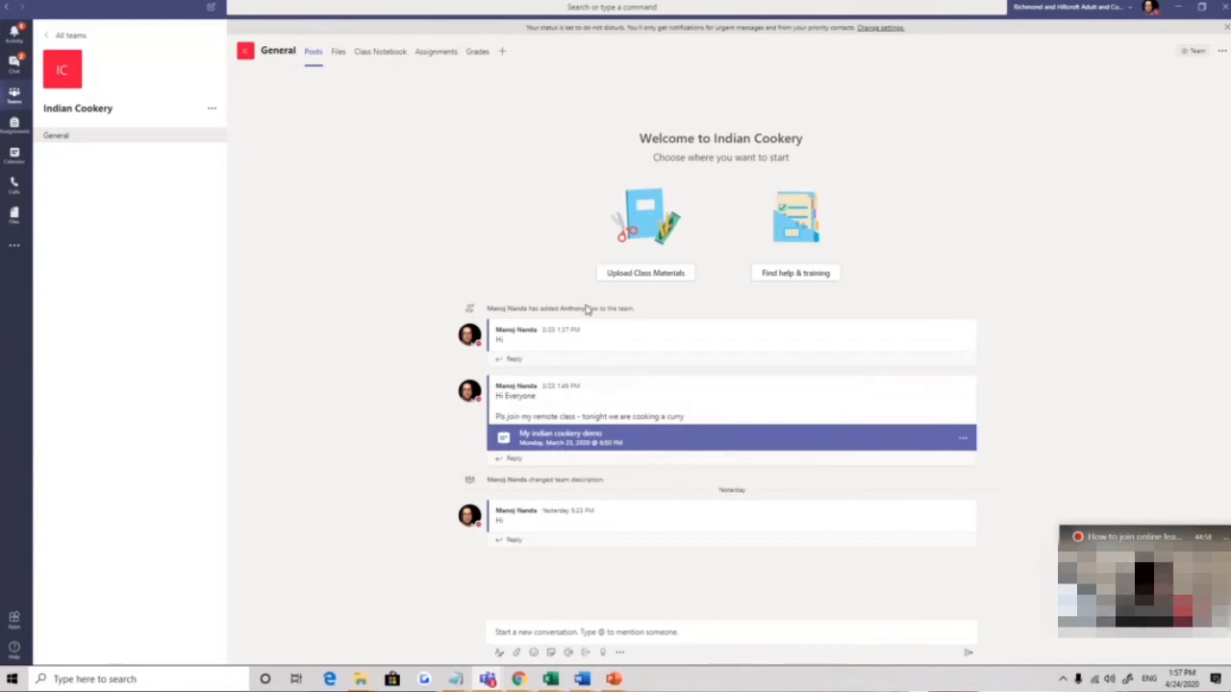
mouse_move(545, 321)
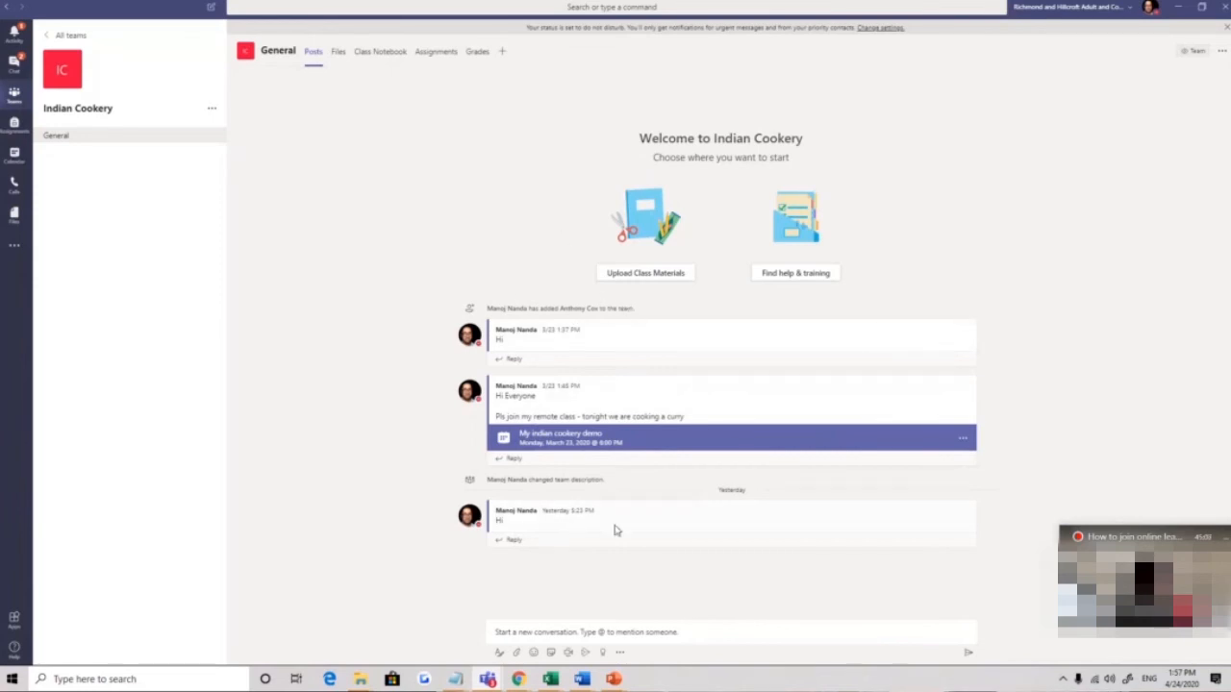
left_click(695, 631)
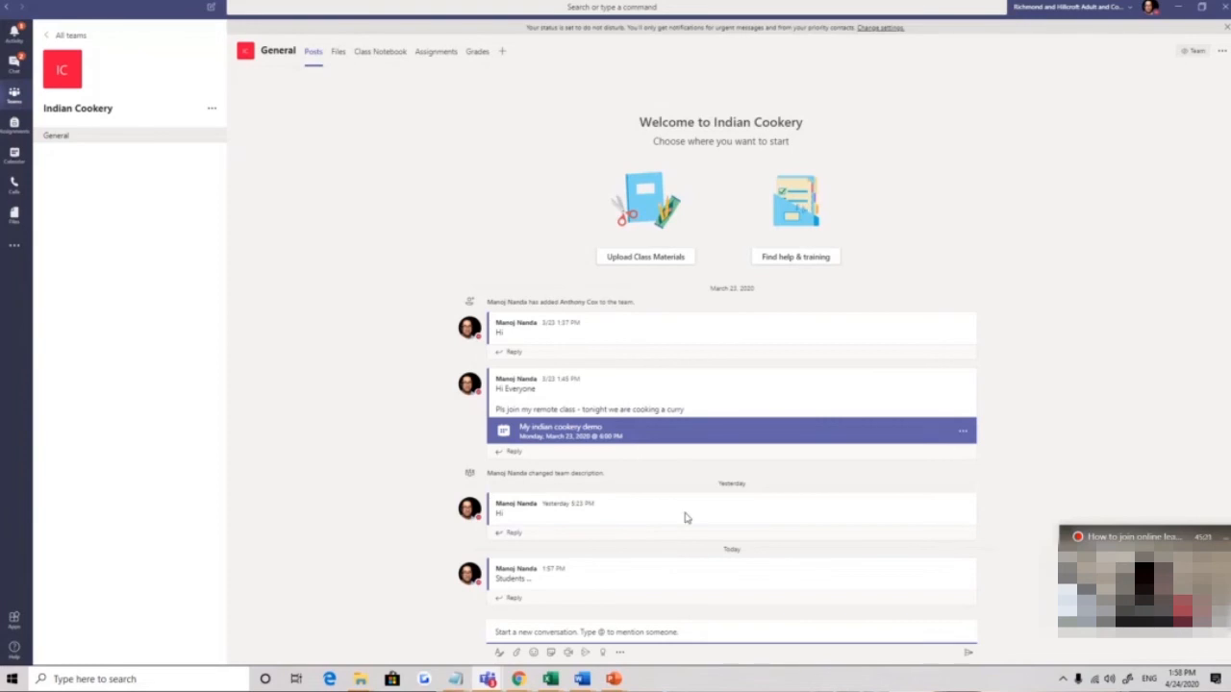
mouse_move(817, 418)
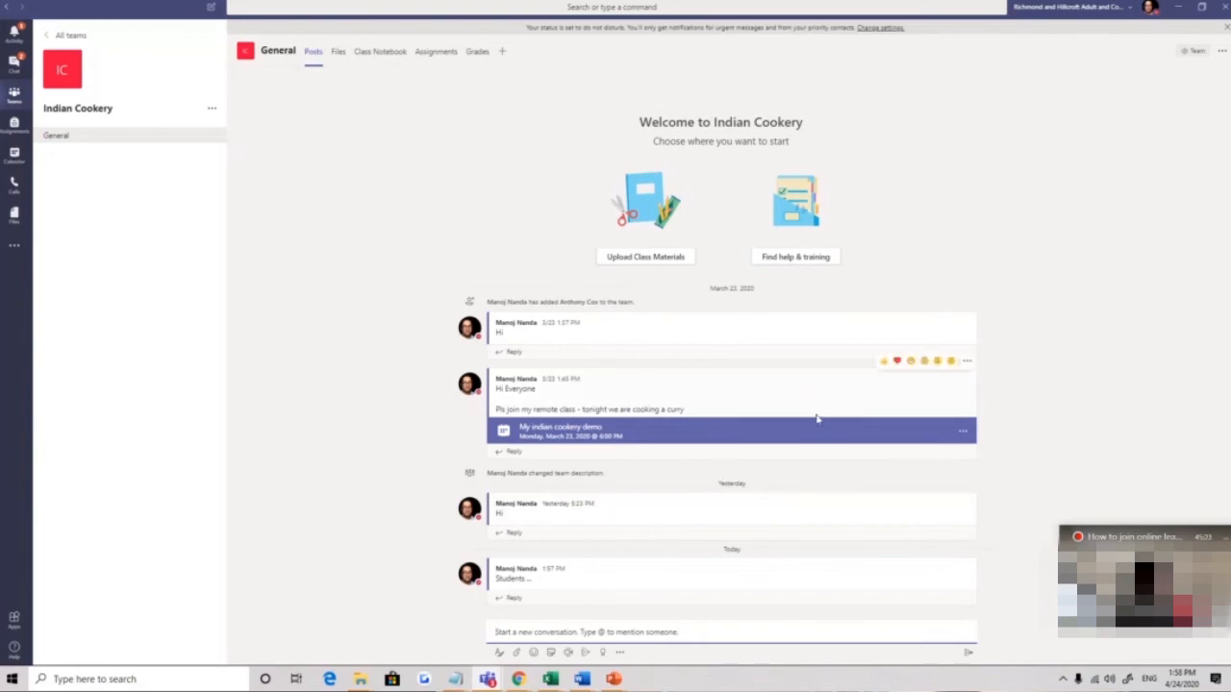
mouse_move(536, 356)
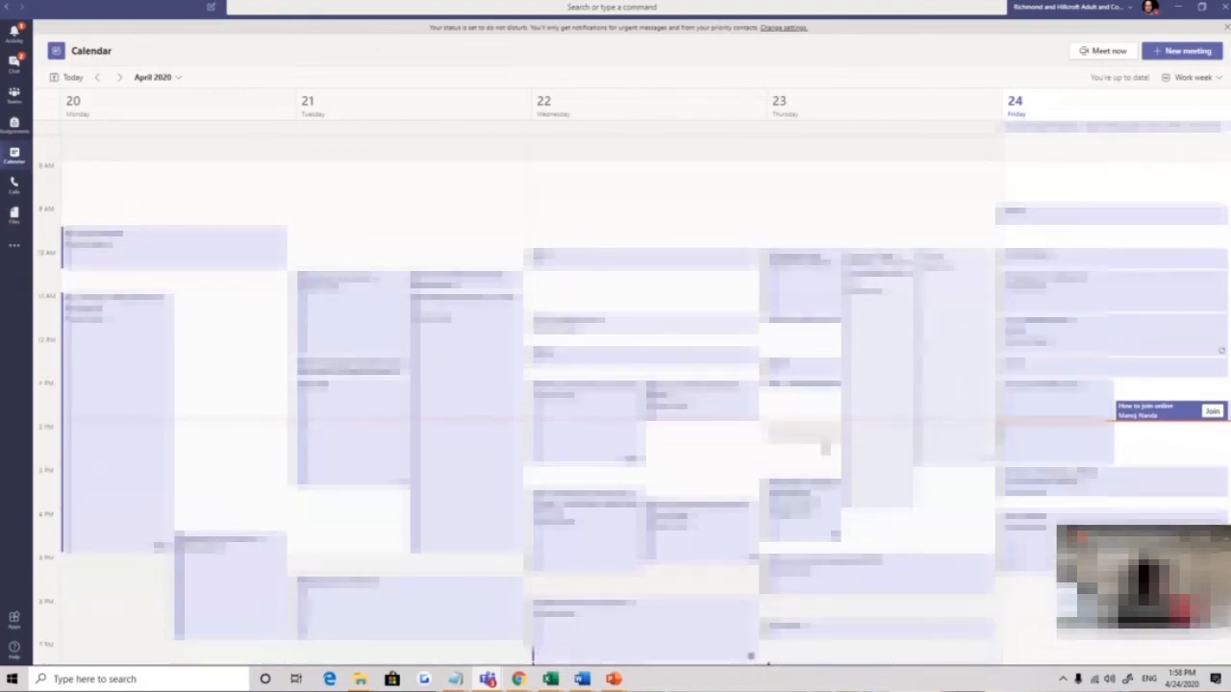
Step: Scroll the meeting details down to the Join Microsoft Teams Meeting link
scroll("down", 3)
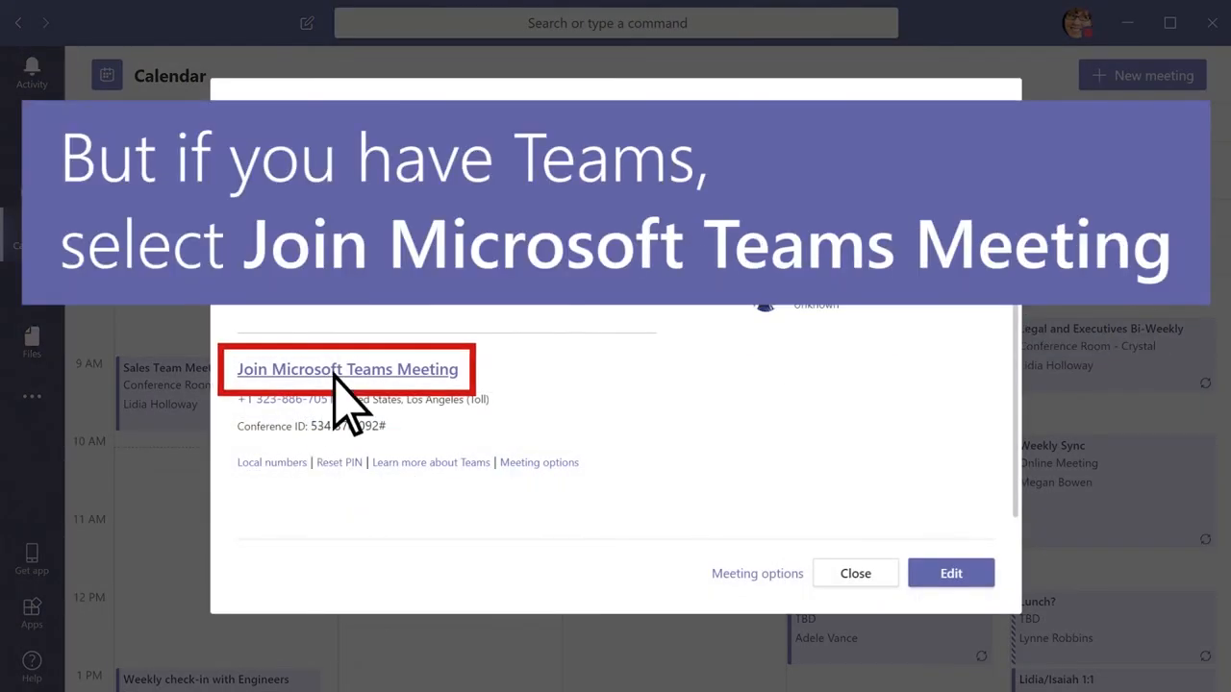
Step: Start joining Weekly Sync to reach its audio and video pre-join screen
left_click(346, 368)
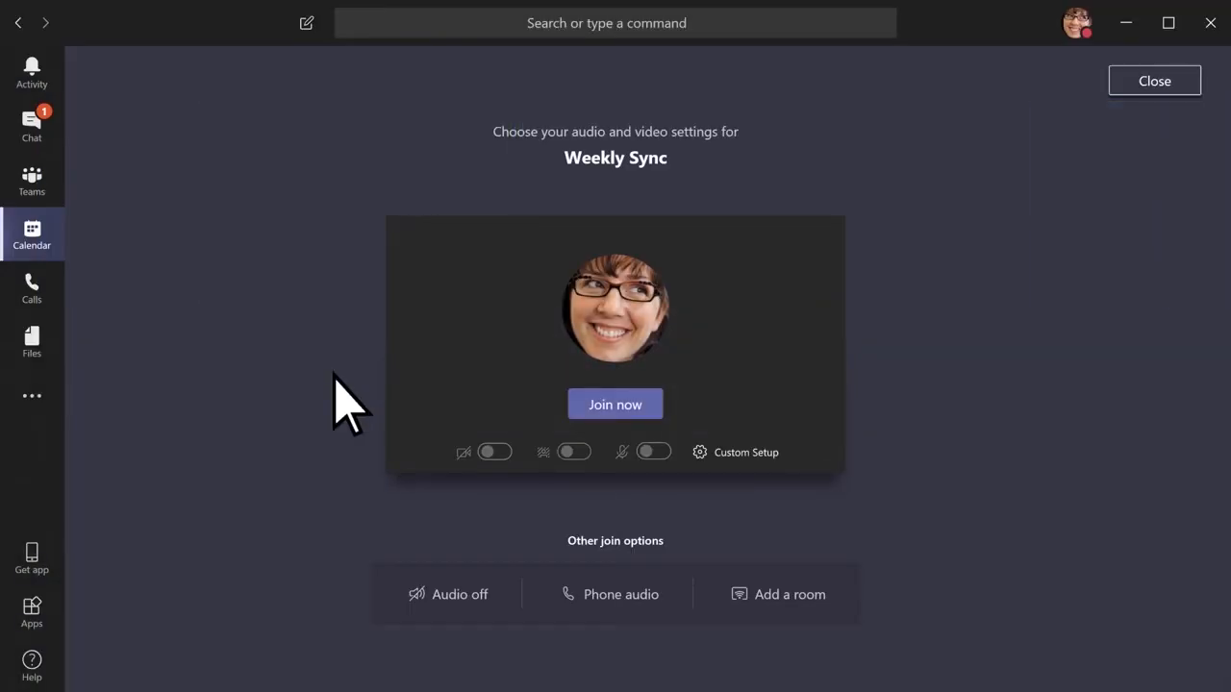